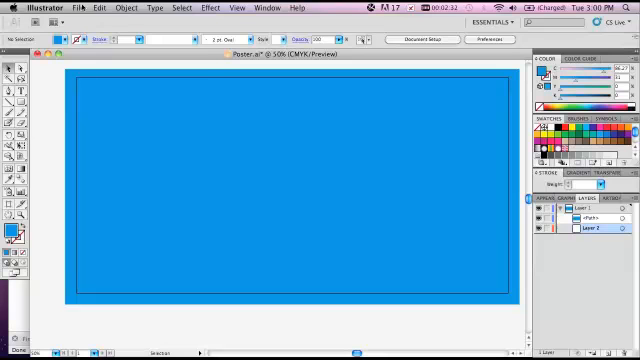
Place the cylinders.jpg beakers photo onto the blue poster via File > Place
click(77, 8)
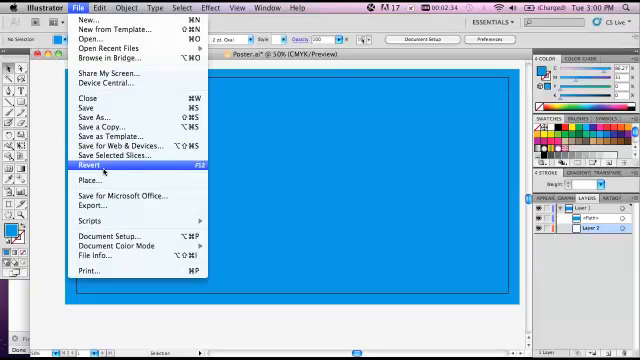
mouse_move(90, 181)
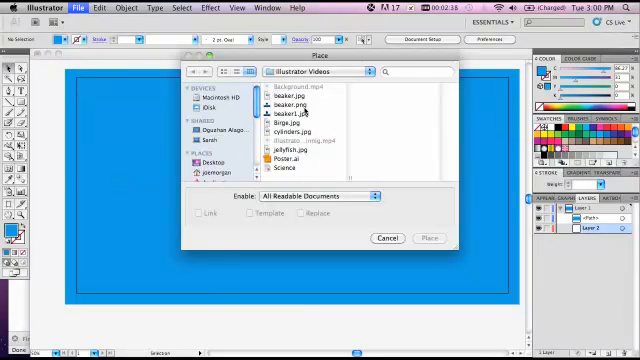
click(295, 121)
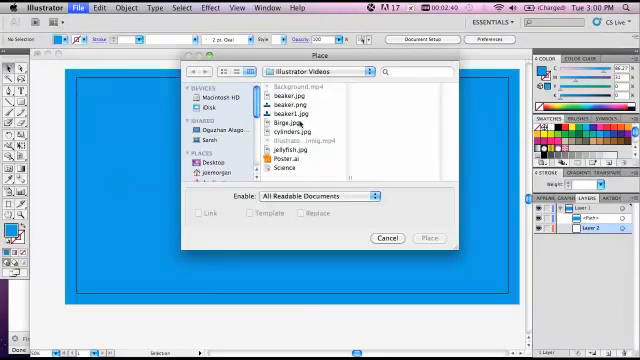
click(291, 130)
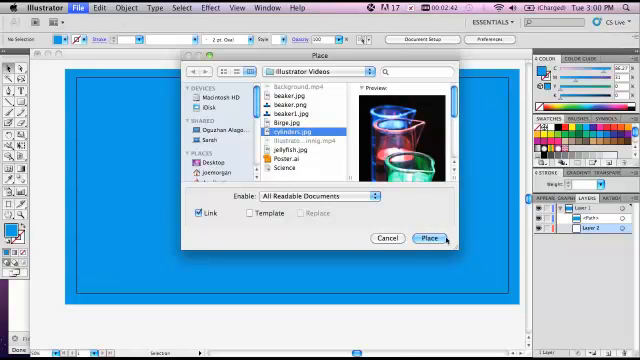
click(426, 237)
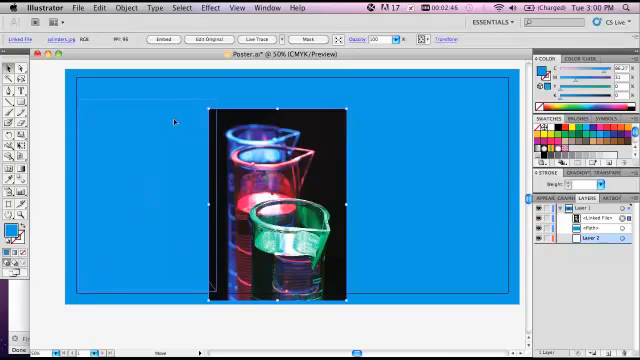
Drag the beakers photo over to the left side of the poster
drag(270, 200, 155, 195)
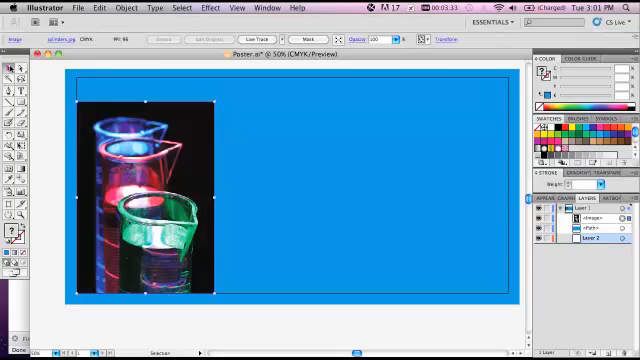
mouse_move(10, 70)
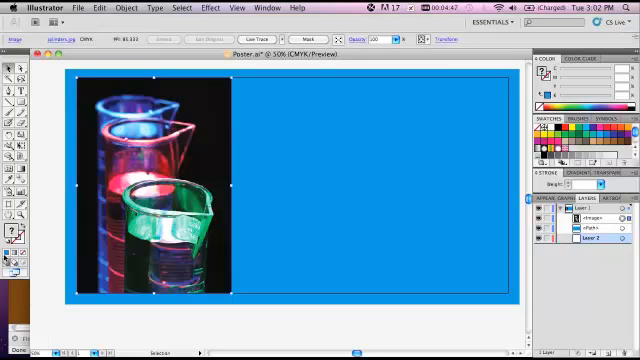
mouse_move(12, 100)
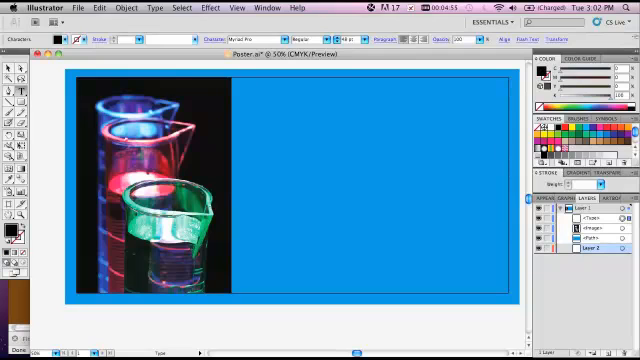
Type "Scientists have one thing in common with children: curiosity." and centre-align it
text(Scientists have one thing in common with children: curi)
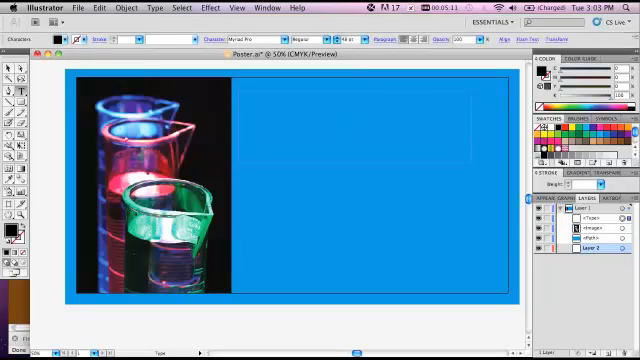
text(Scientists have one thing in common with children: curiosity.)
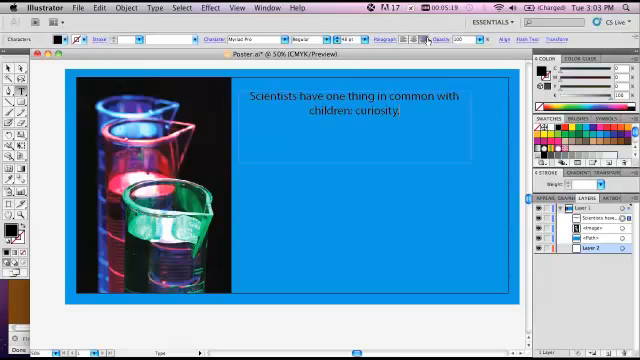
click(386, 39)
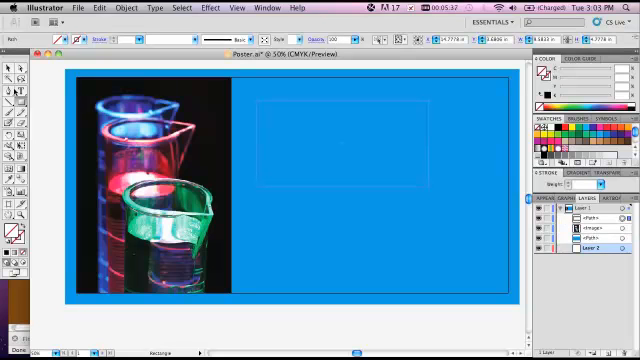
Switch to the Area Type Tool and type the curiosity quote inside the shape
click(10, 95)
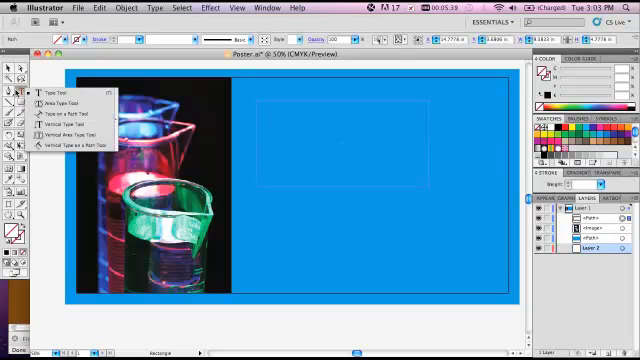
click(57, 103)
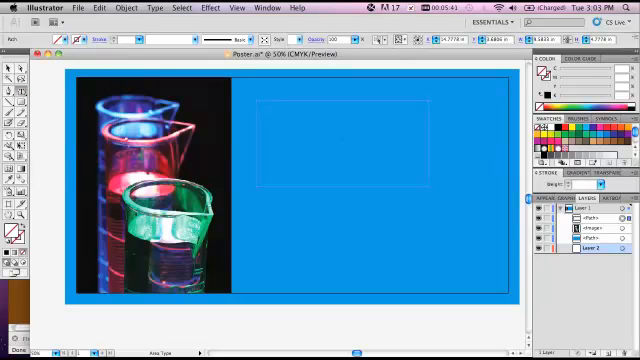
text(Scientists have one thing in common with children: curiosity.)
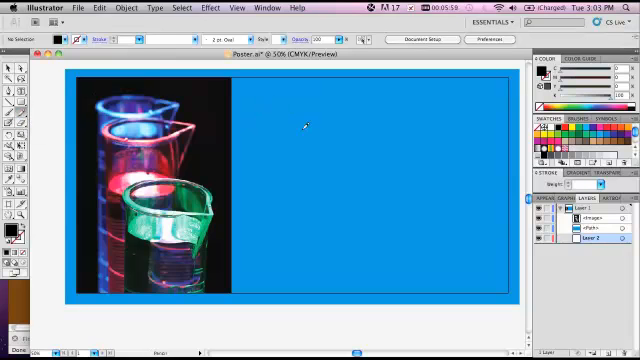
mouse_move(402, 99)
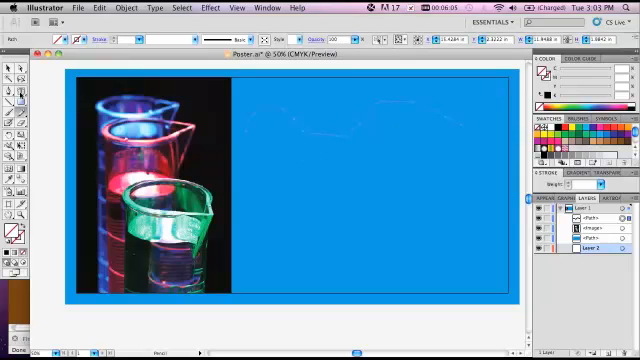
Type the quote along the curved path and choose a smaller preset font size
click(8, 88)
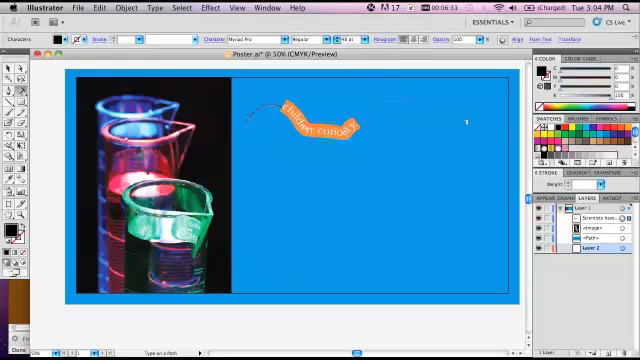
click(360, 40)
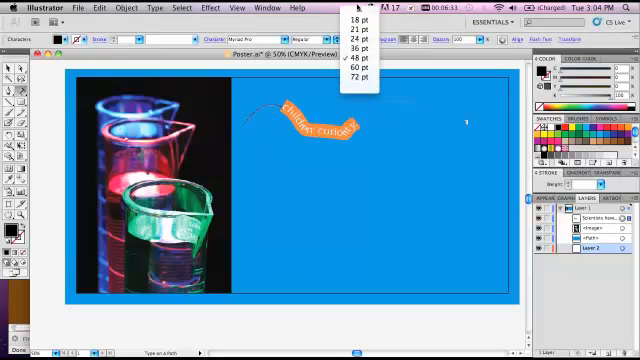
click(359, 43)
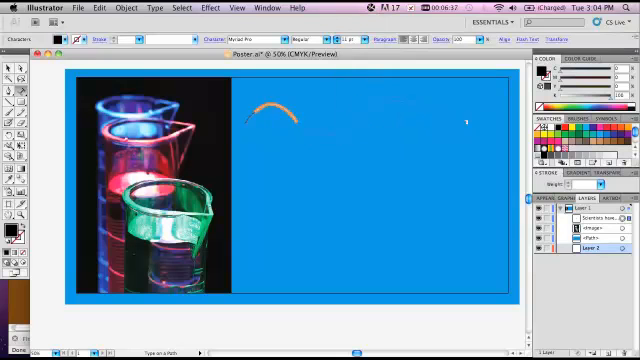
click(360, 40)
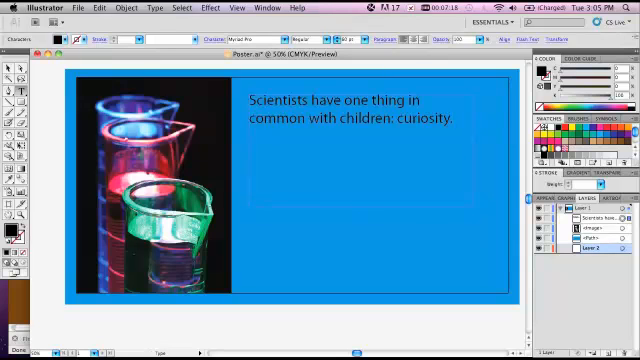
Double-click the two-line quote at top right to select all its text
double_click(340, 108)
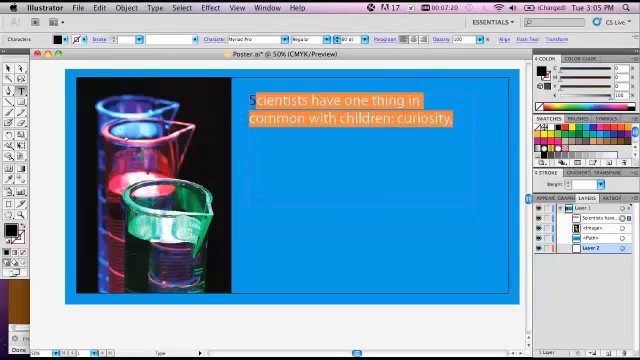